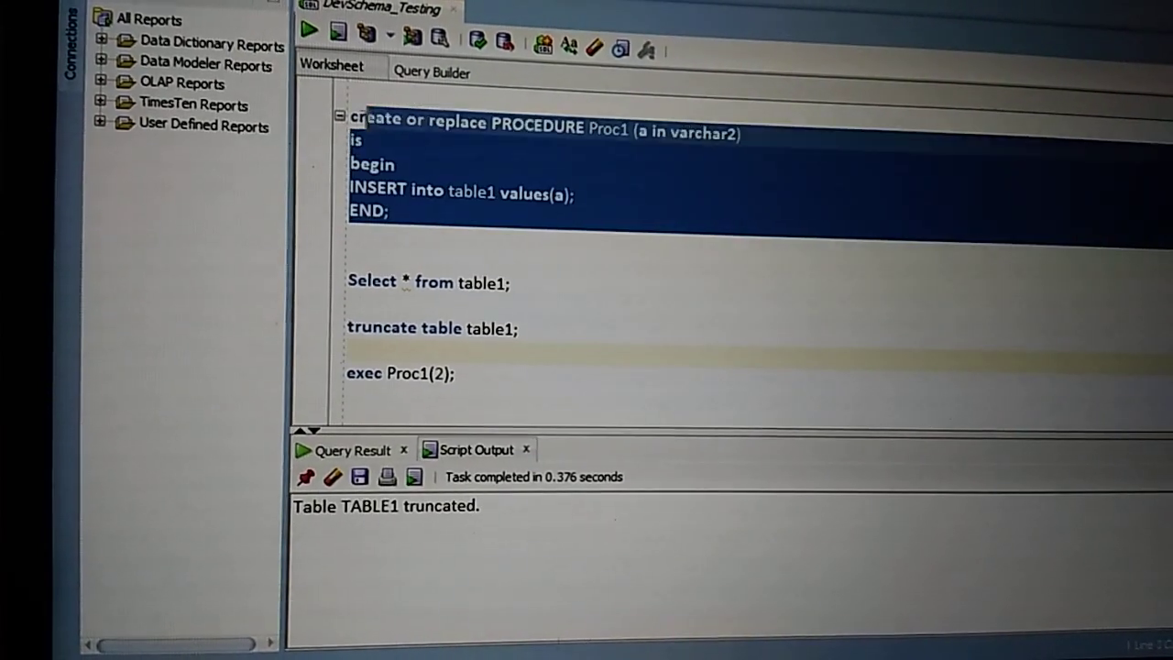
- Run the script that compiles procedure Proc1 and executes it in SQL Developer
left_click(308, 31)
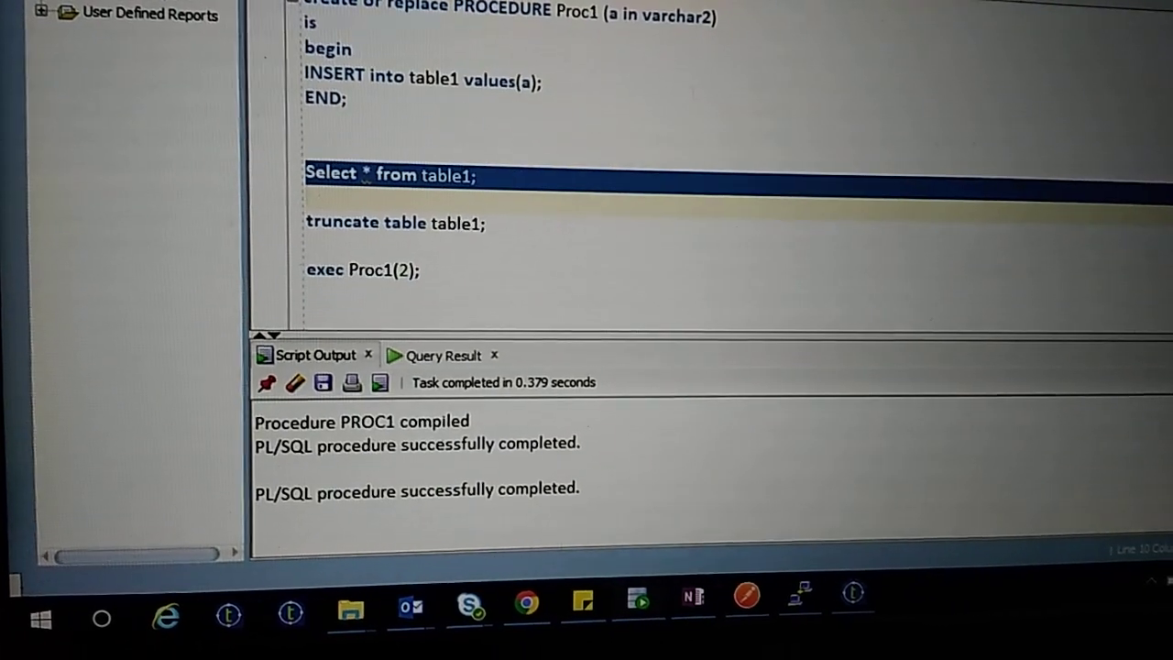
- Switch to the PLSQLBlock job design in Talend
left_click(444, 355)
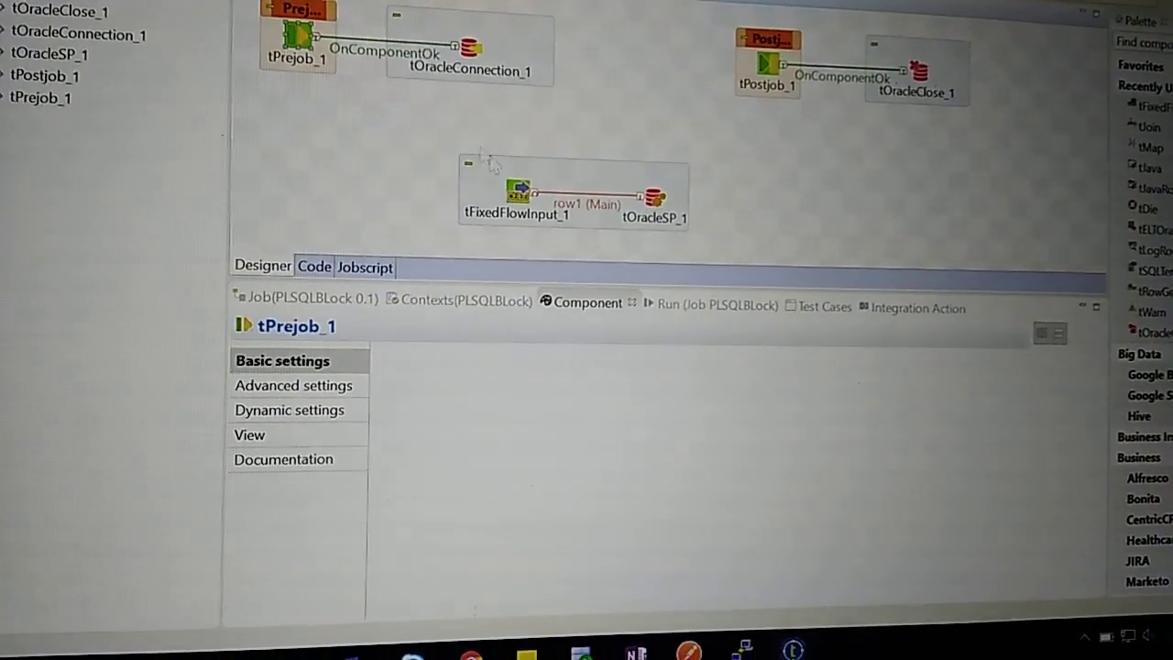
- Query table1 in SQL Developer, returning rows with IDs 1 and 2
left_click(653, 194)
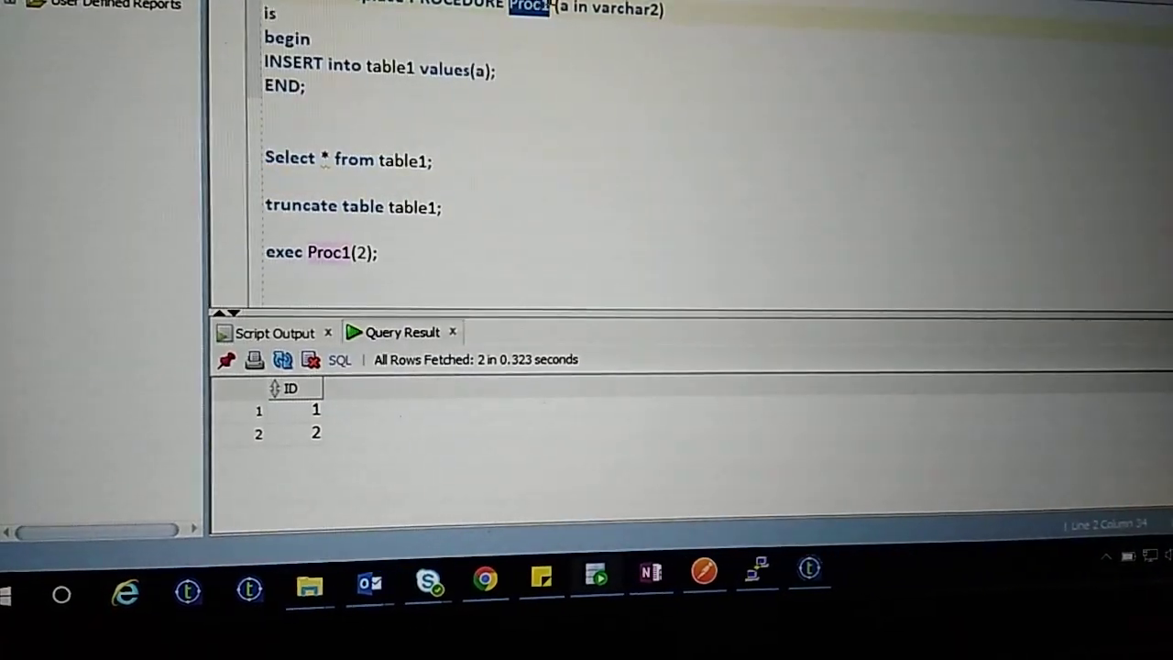
- Return to Talend and show tOracleSP_1 calling Proc1 with parameter c1 IN
left_click(811, 575)
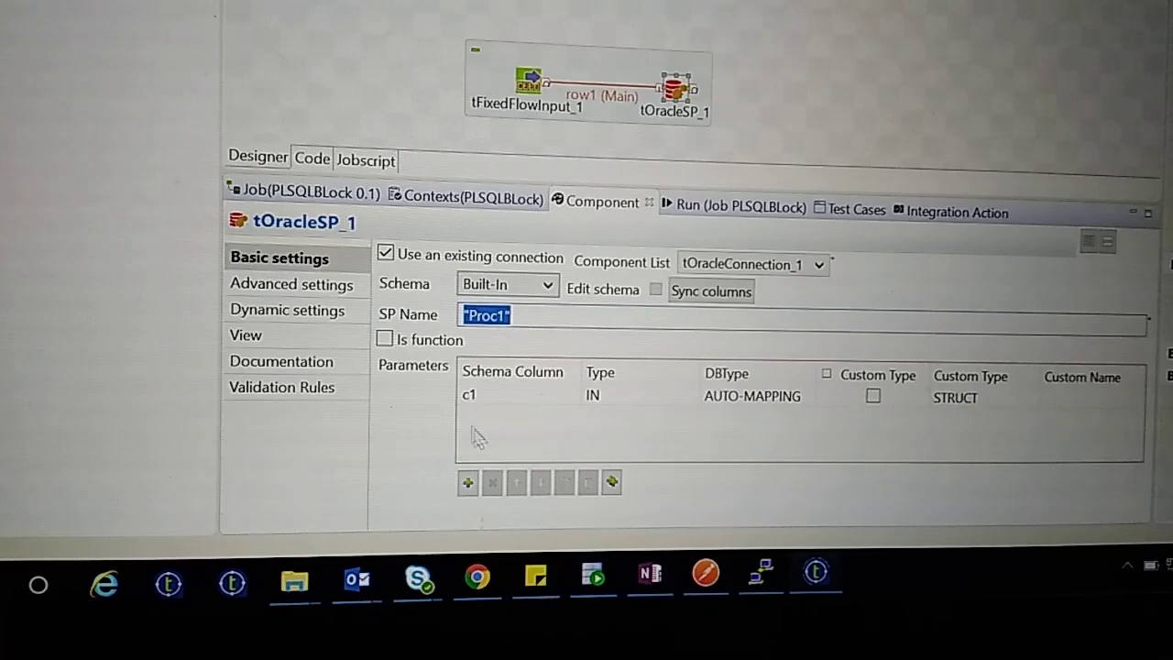
- Keep a single c1 IN parameter for Proc1 and view tFixedFlowInput_1 feeding c1 = "1"
left_click(465, 484)
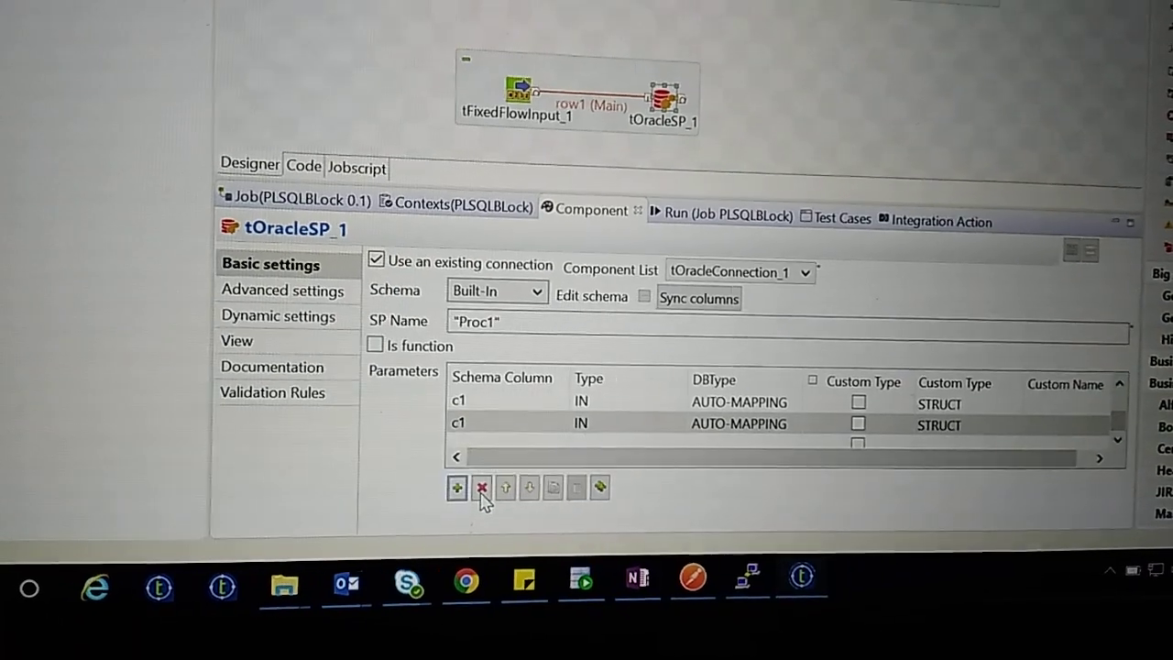
left_click(457, 487)
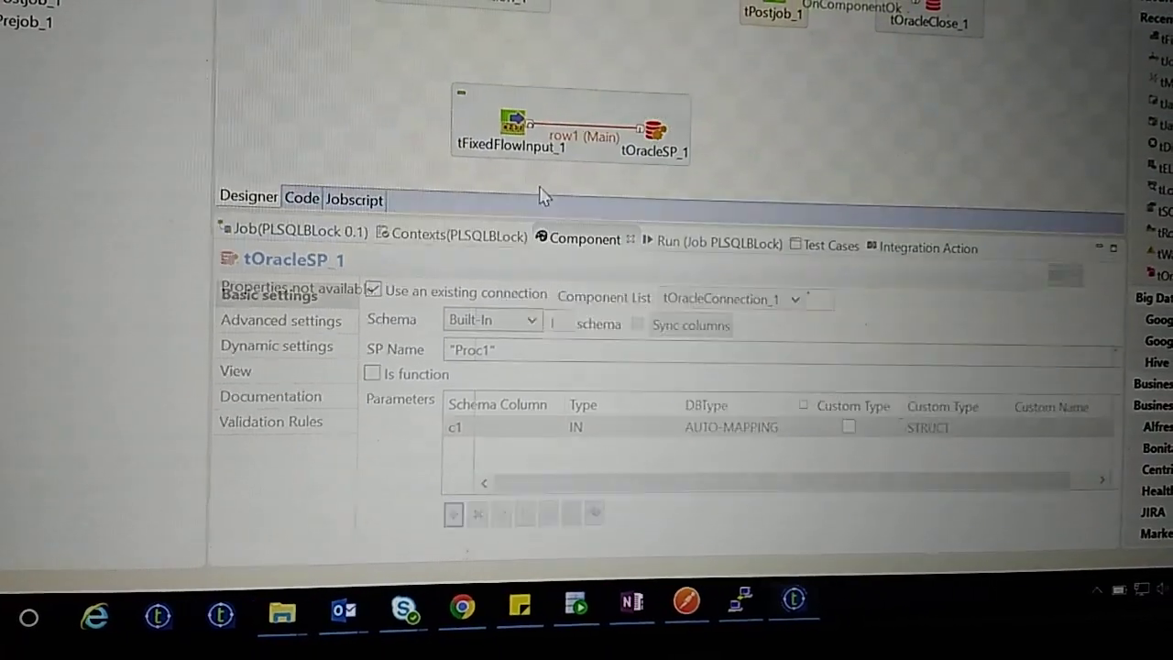
left_click(509, 125)
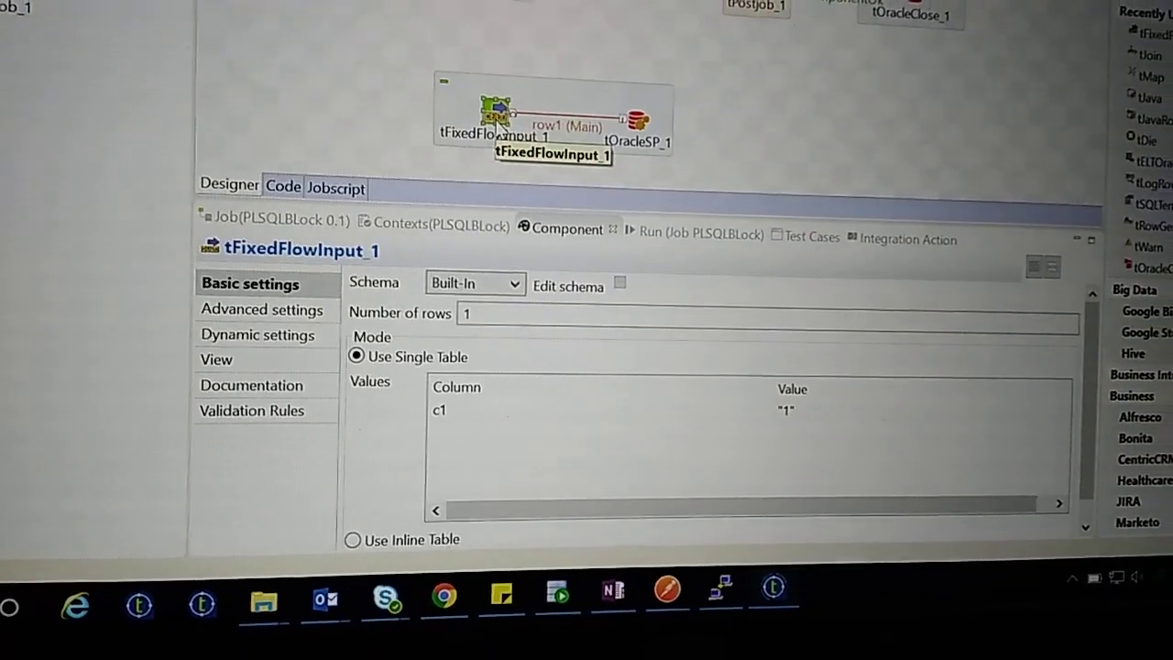
- Select tOracleSP_1 and bring up the PLSQLBlock job's Run view
left_click(634, 117)
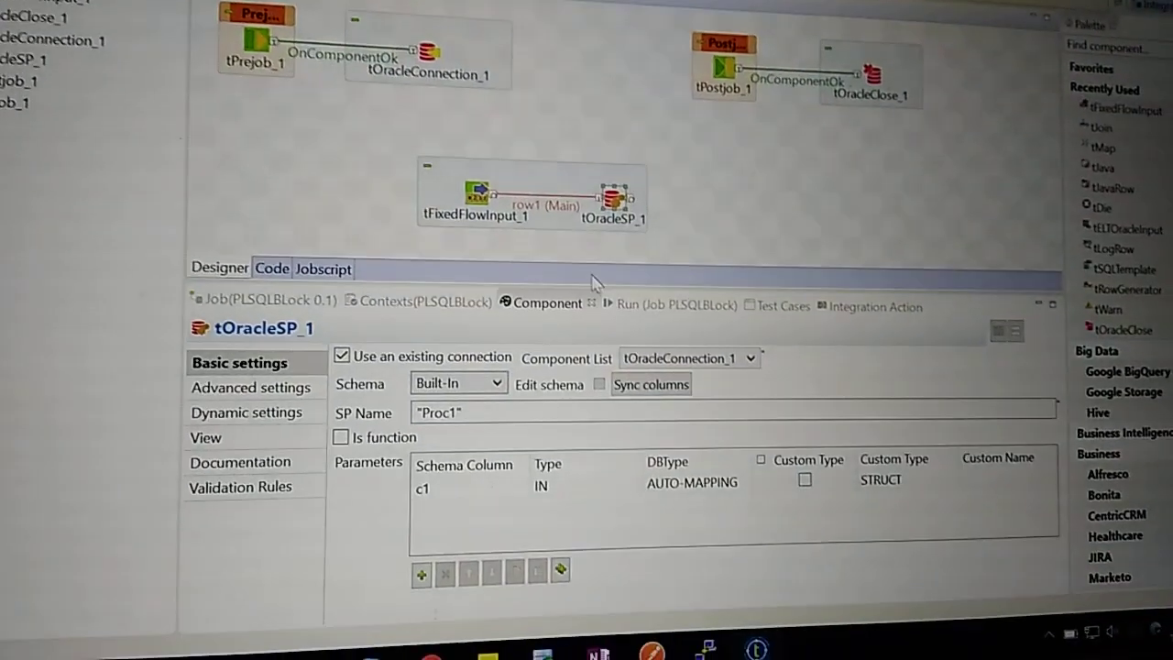
left_click(671, 306)
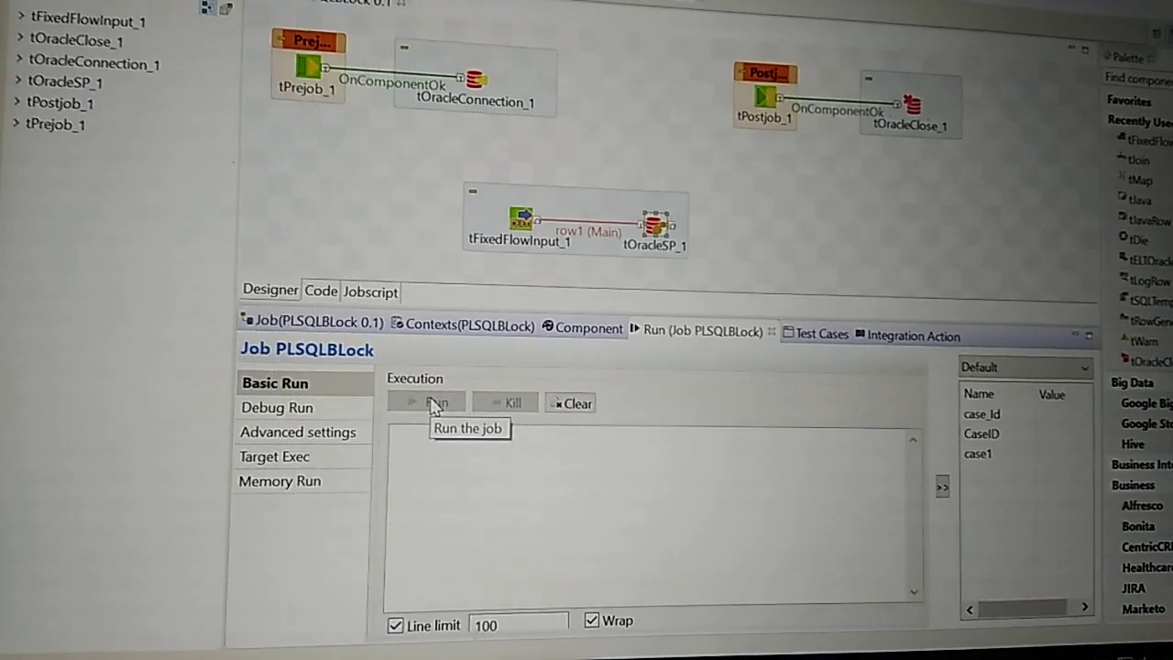
- Run the PLSQLBlock job, passing 1 row into Proc1, and close the Component view
left_click(427, 401)
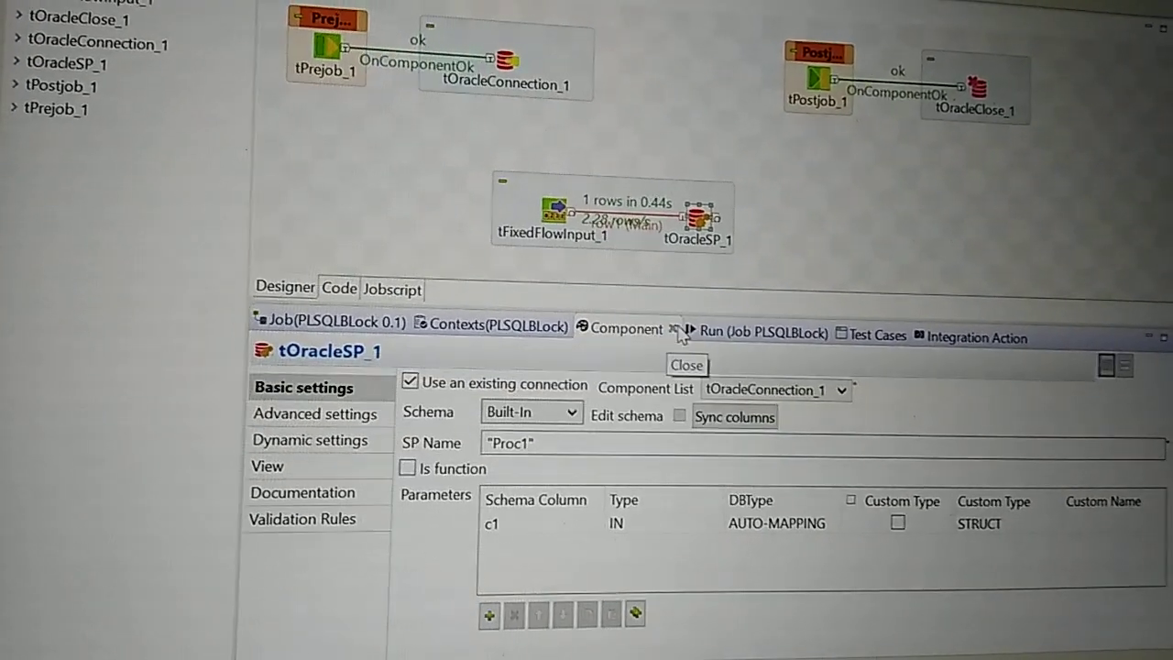
left_click(757, 332)
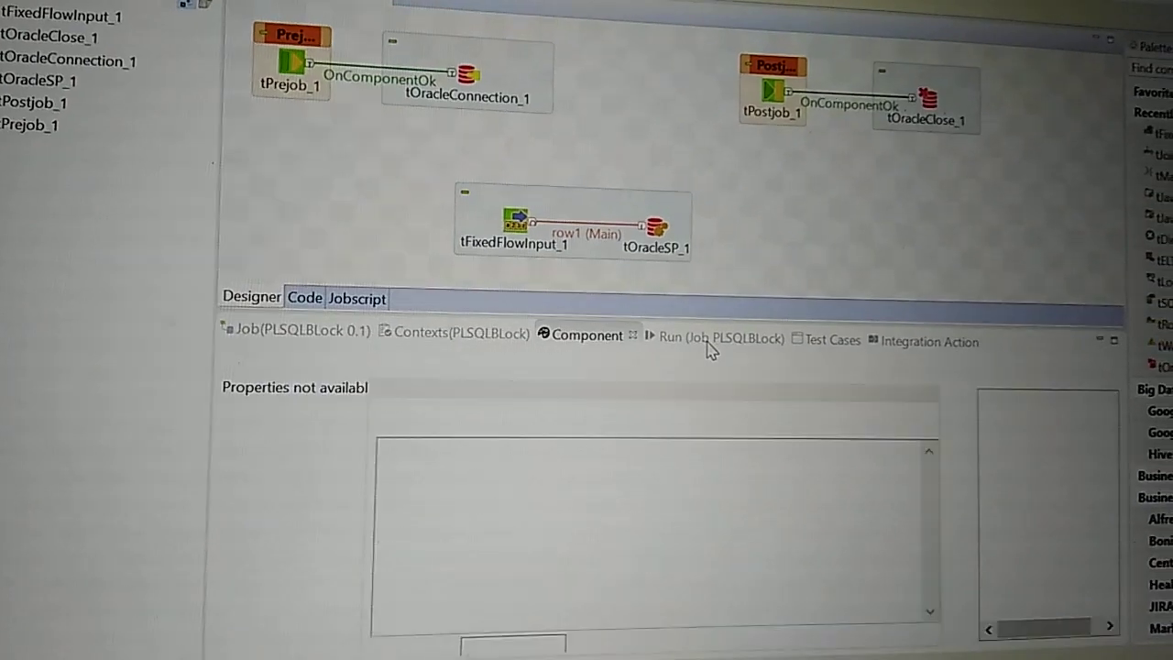
- Run the PLSQLBlock job a second time, waiting through the Maven refresh dialog
left_click(693, 337)
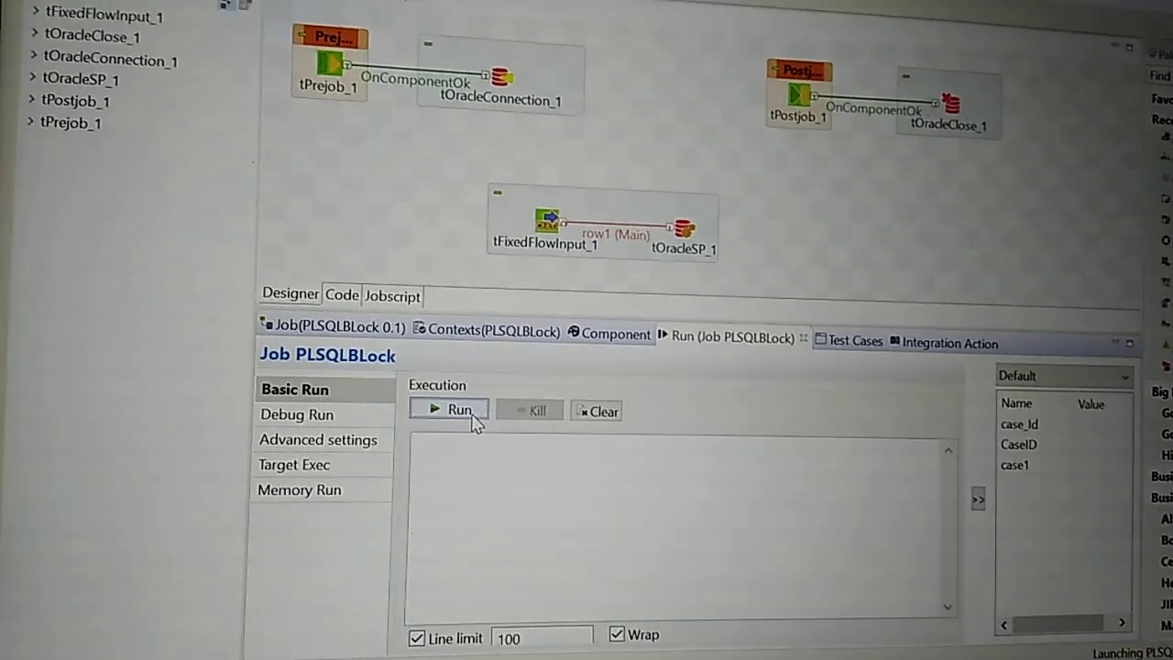
left_click(451, 411)
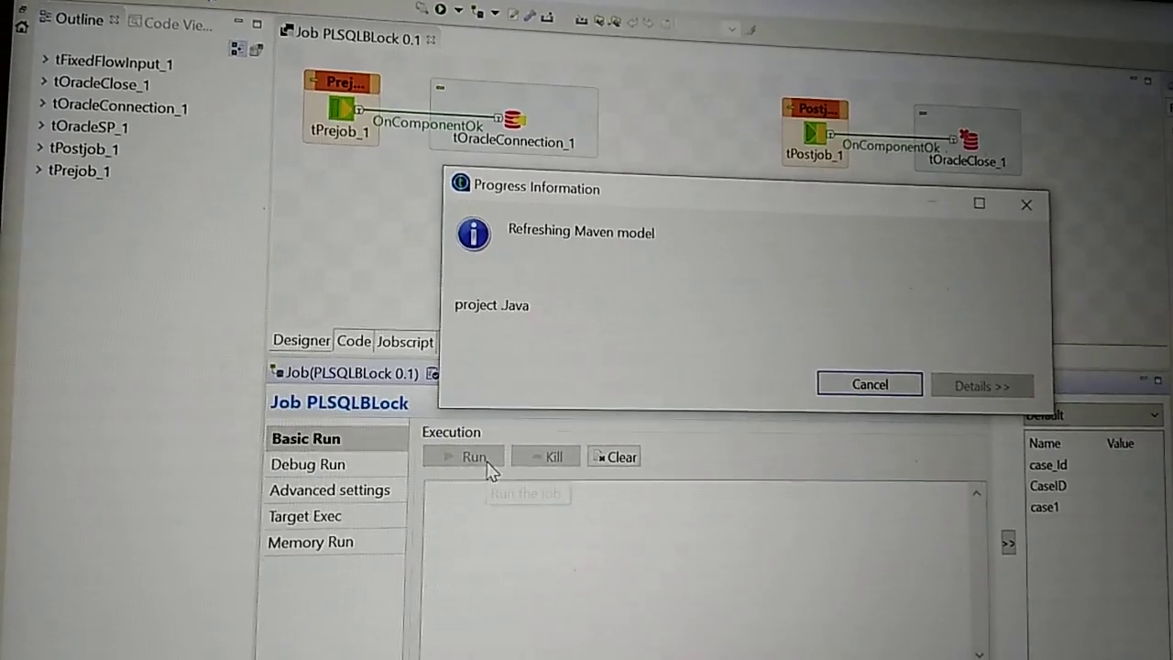
left_click(469, 456)
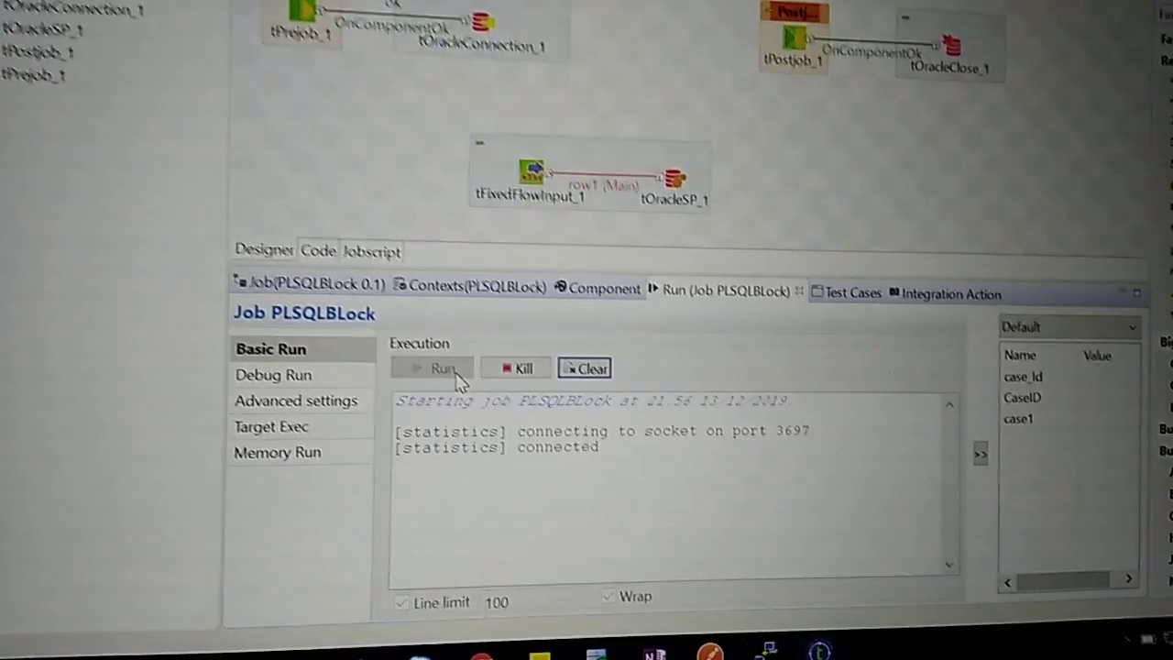